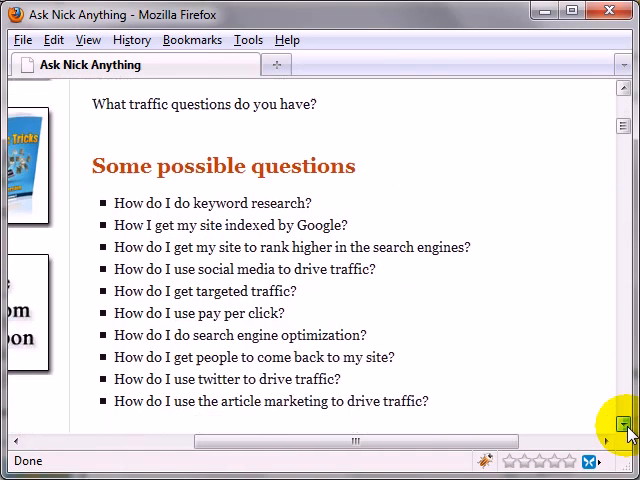
scroll(down, 3)
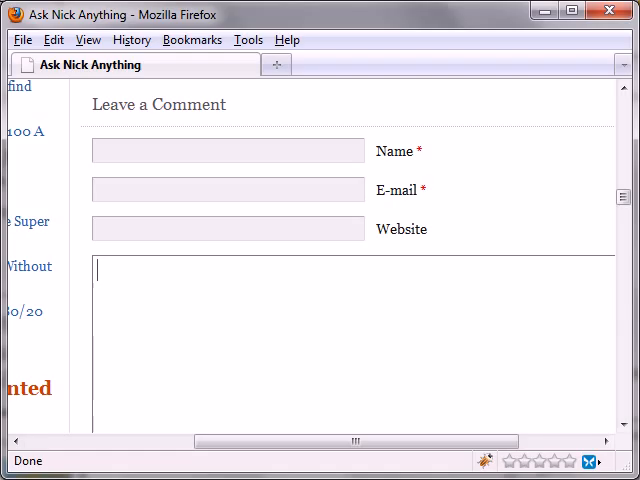